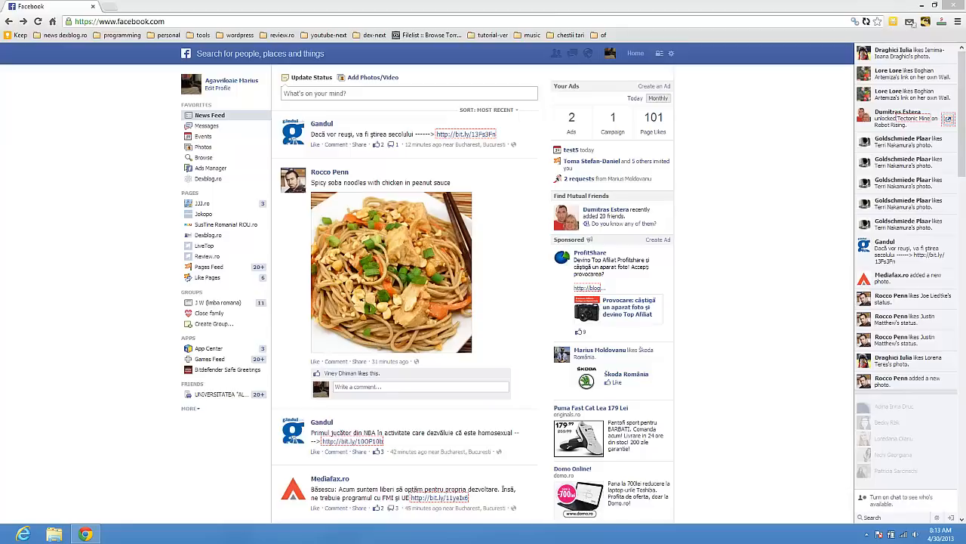
pyautogui.moveTo(209, 179)
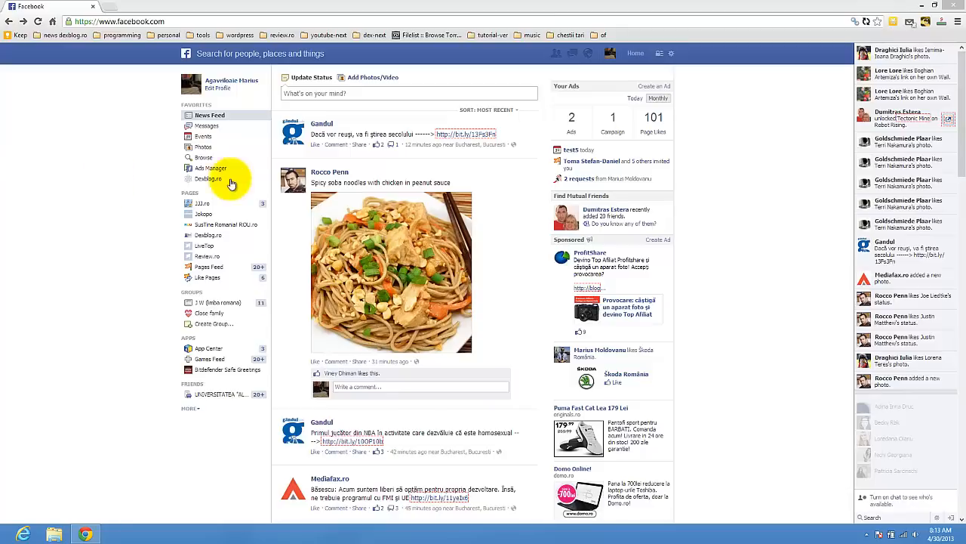
pyautogui.moveTo(203, 136)
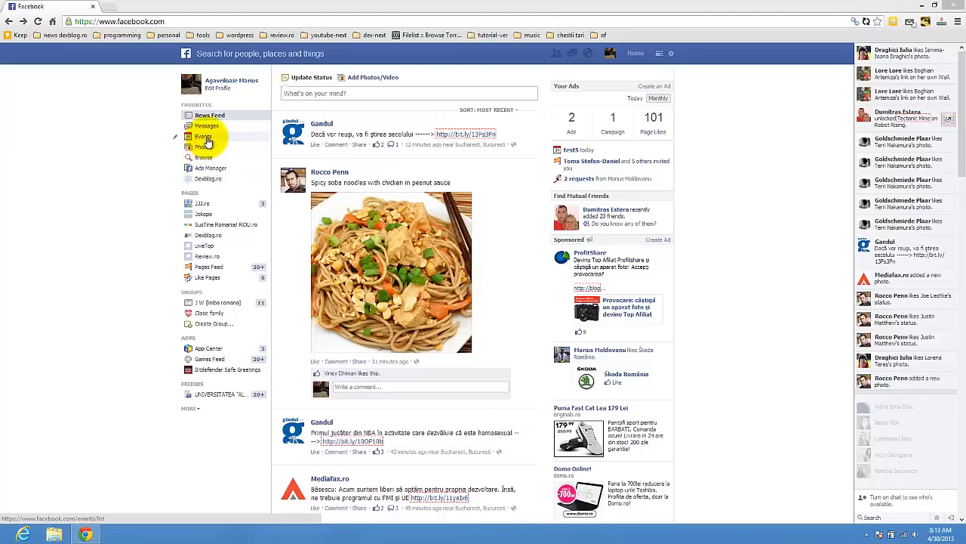
# Step: Open Events from the left sidebar Favorites to see upcoming events
pyautogui.click(203, 136)
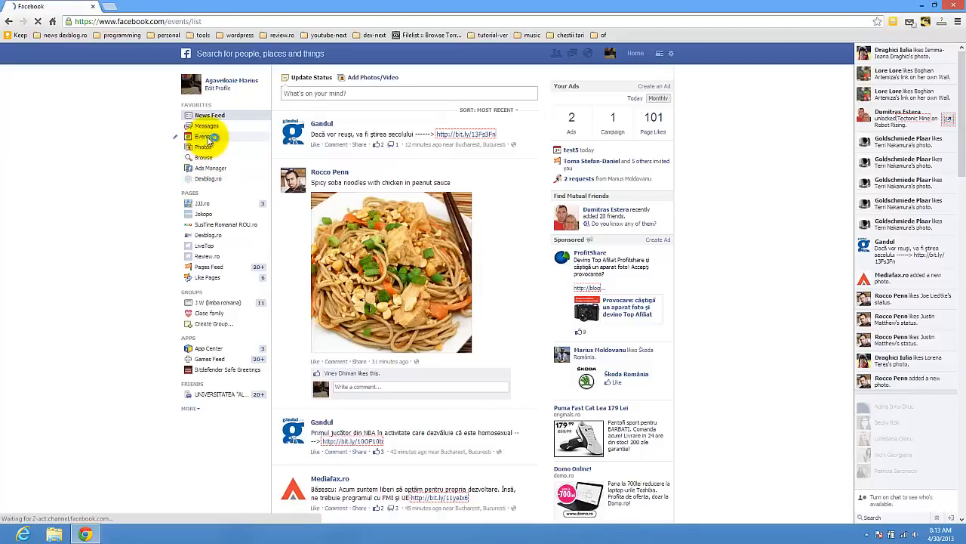
pyautogui.click(204, 136)
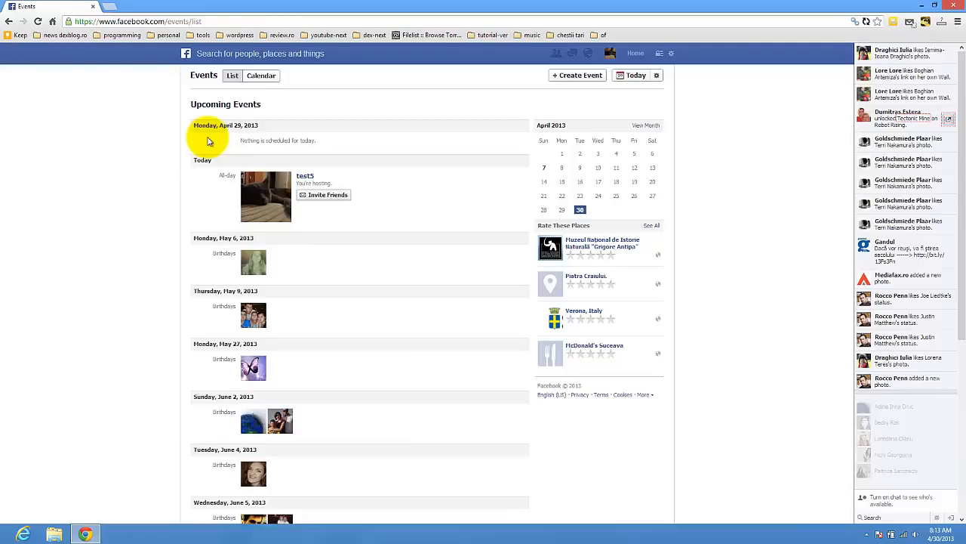
pyautogui.moveTo(164, 104)
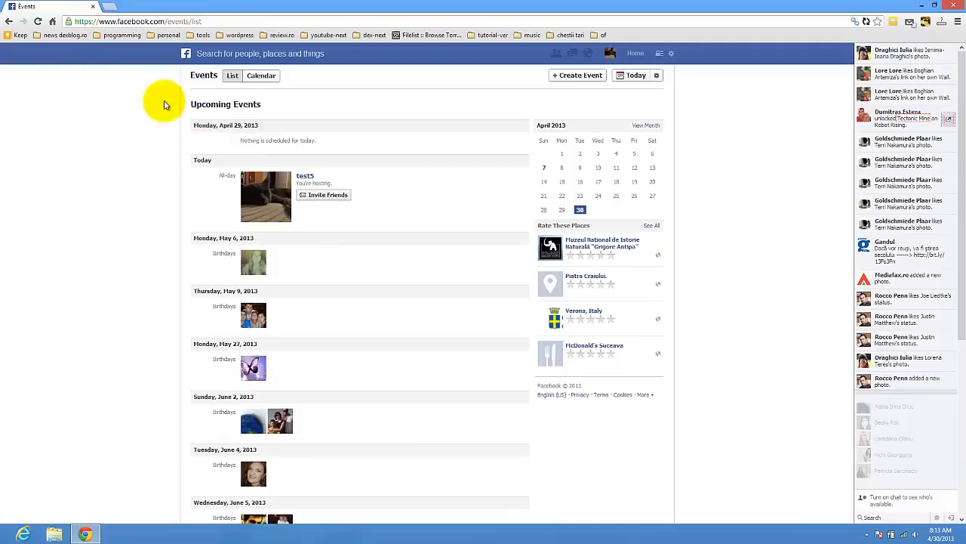
pyautogui.moveTo(306, 179)
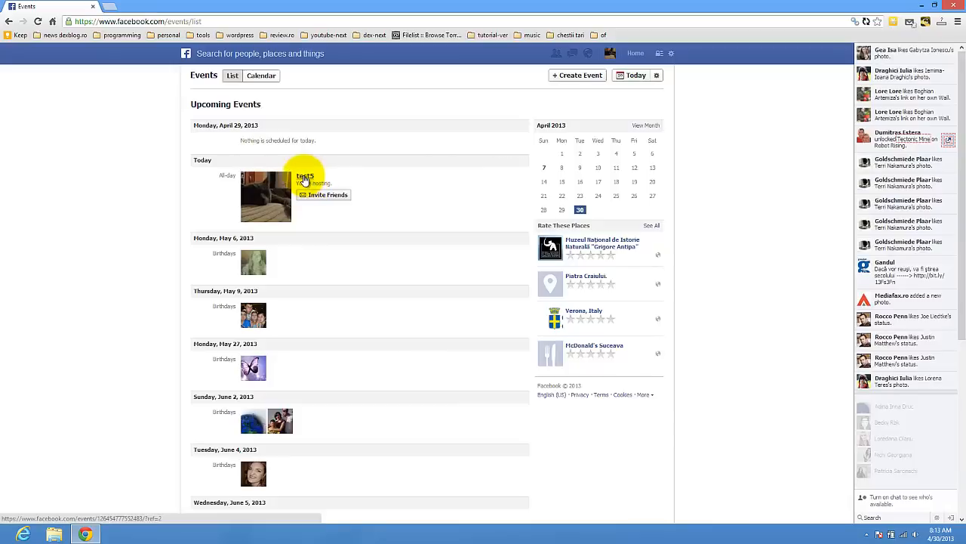
# Step: Open the test5 event from the Upcoming Events list
pyautogui.click(305, 175)
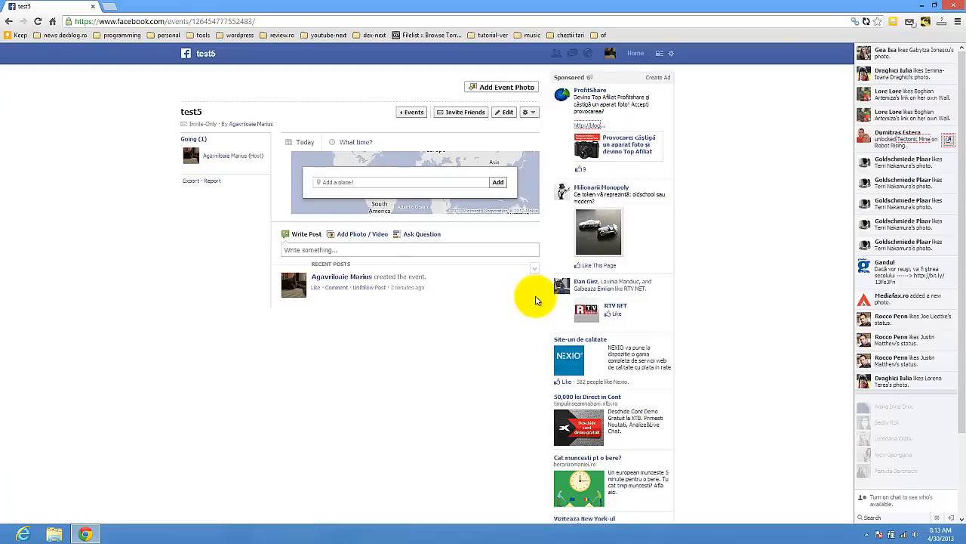
pyautogui.moveTo(407, 288)
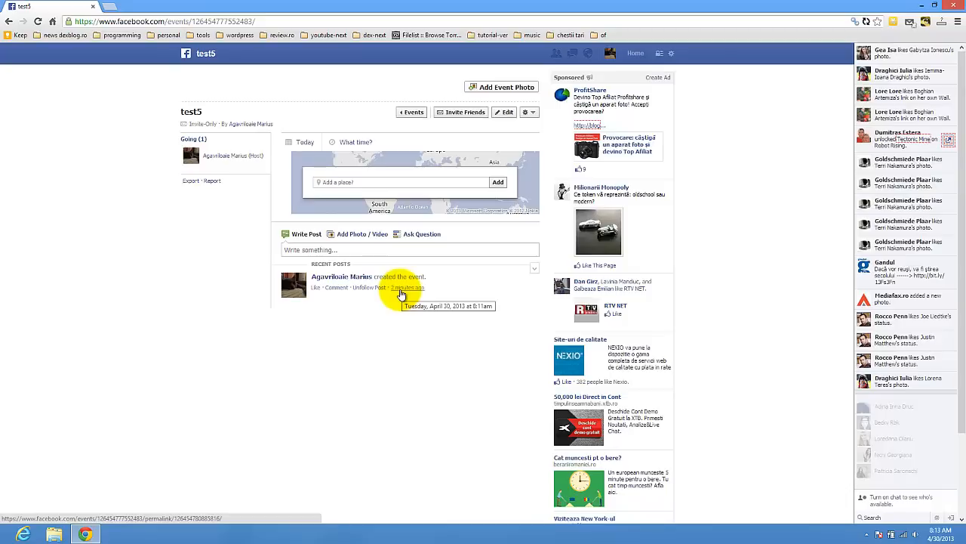
pyautogui.moveTo(433, 281)
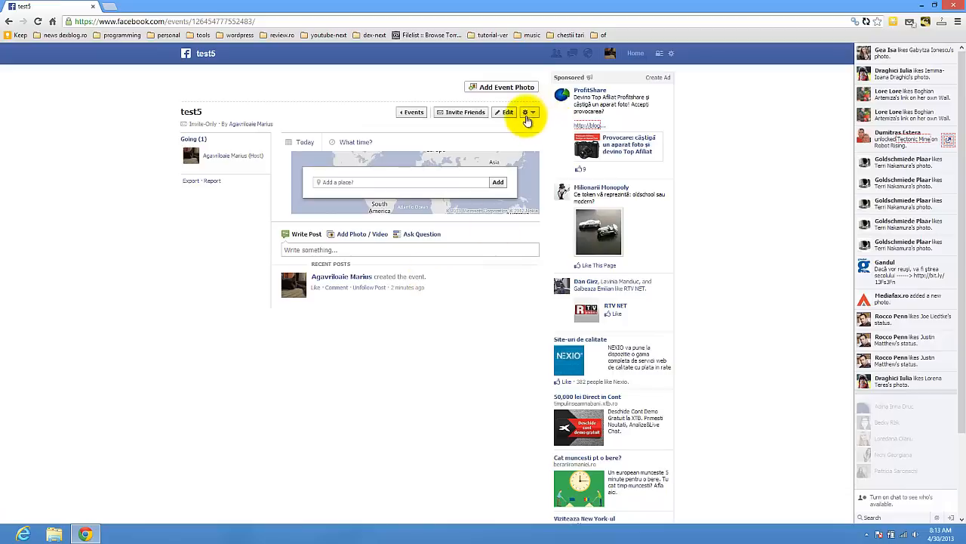
# Step: Cancel test5 via the gear menu's Cancel Event and confirm with Yes
pyautogui.click(527, 112)
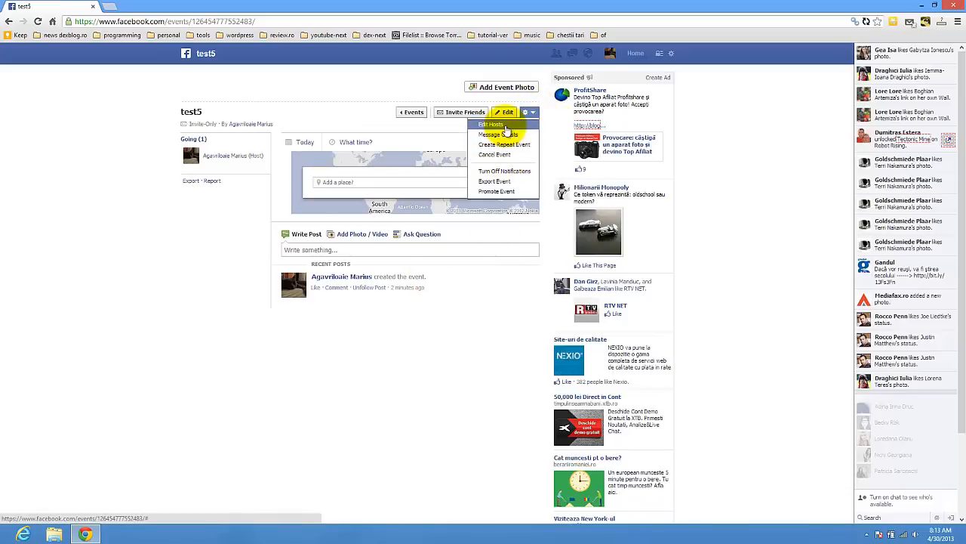
pyautogui.moveTo(498, 134)
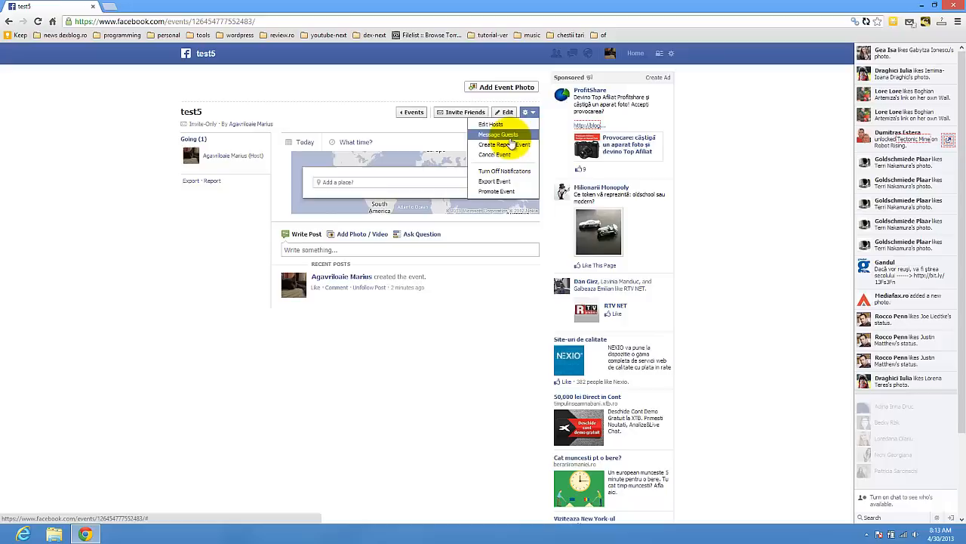
pyautogui.moveTo(495, 154)
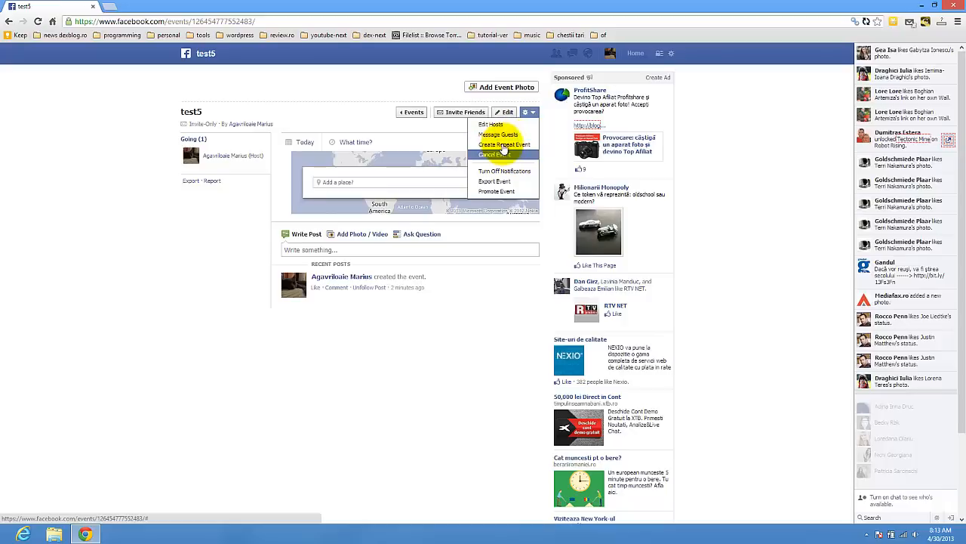
pyautogui.moveTo(504, 155)
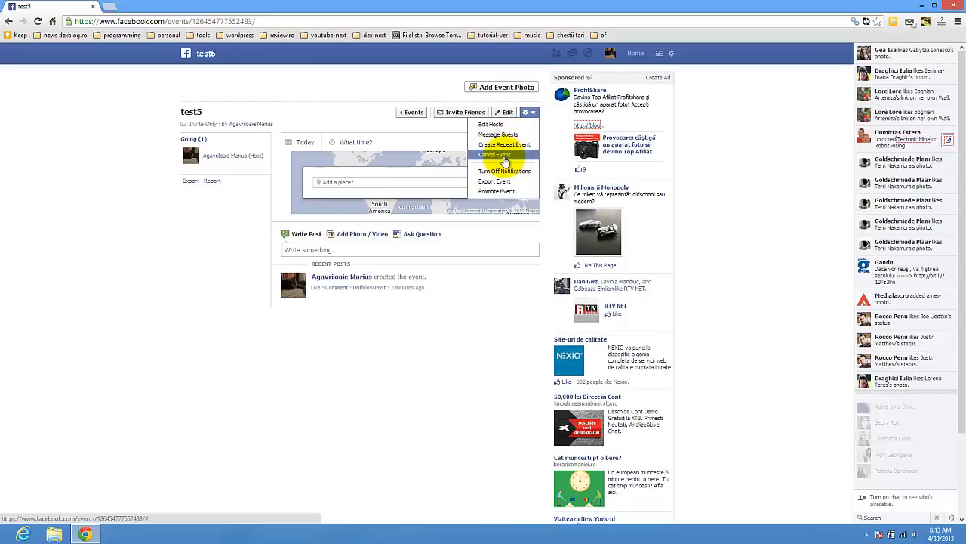
pyautogui.click(494, 154)
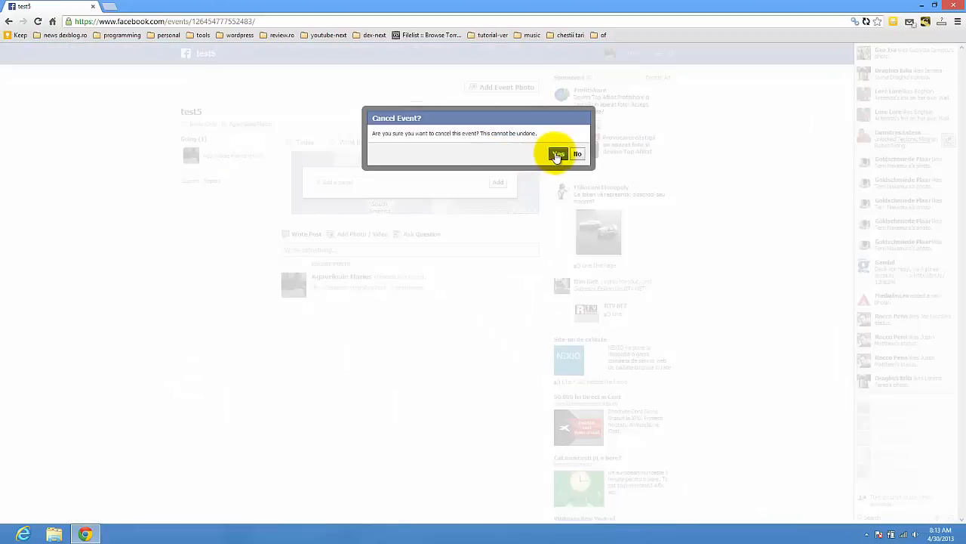
pyautogui.click(559, 154)
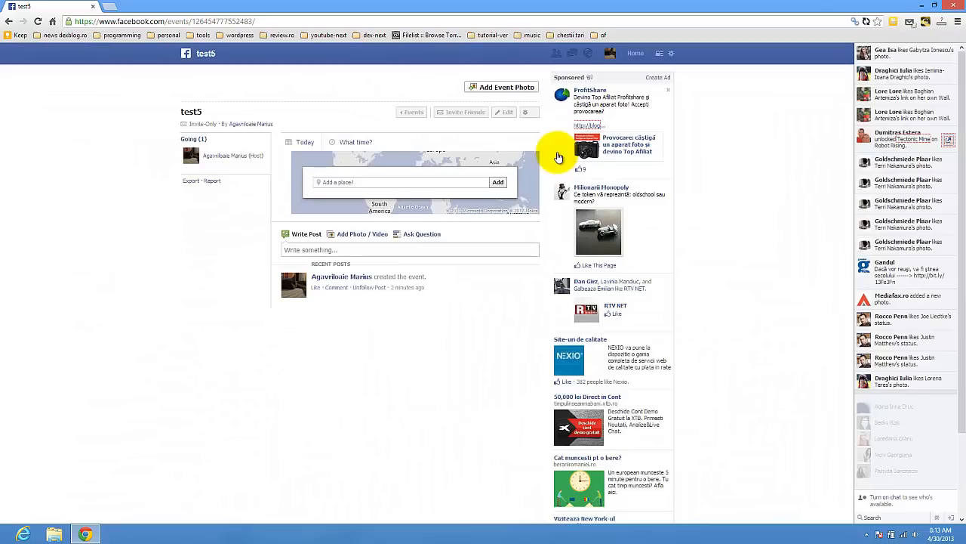
pyautogui.click(413, 112)
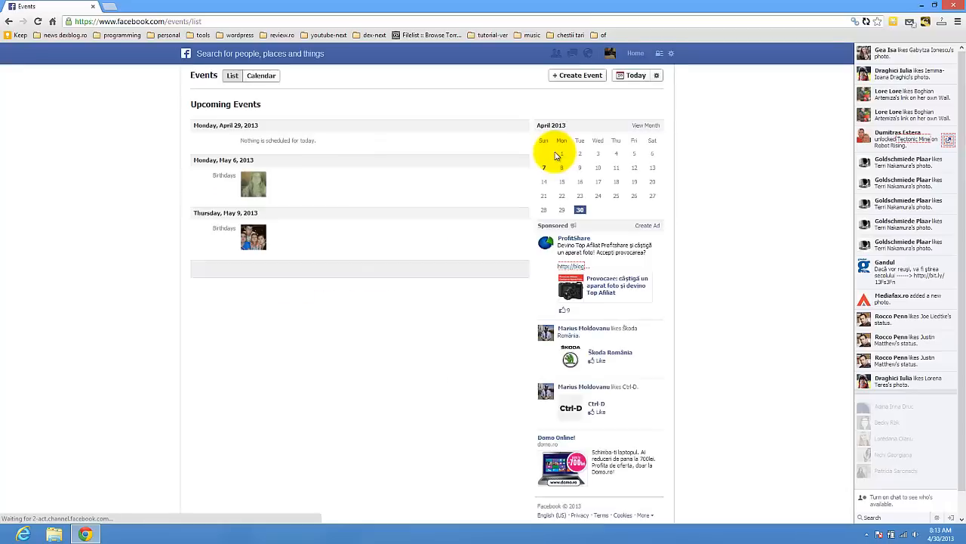